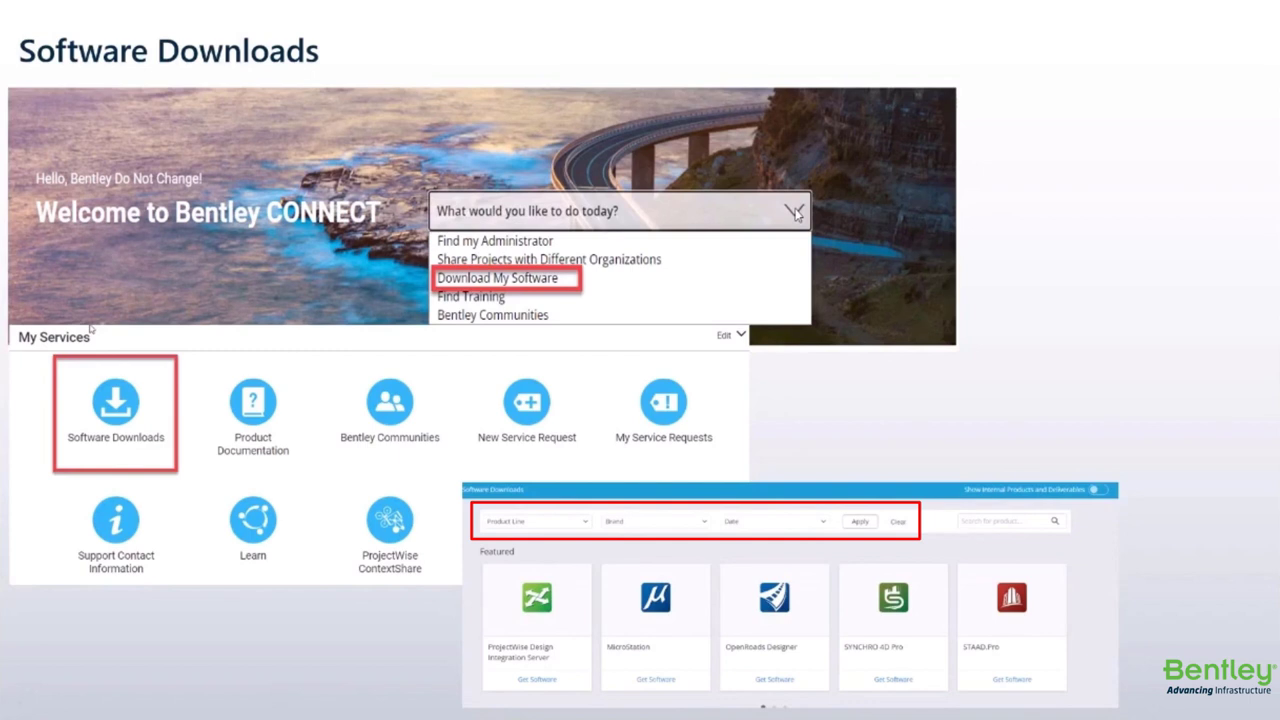
Step: Advance the slide so the red outline highlights the 'Search for product' box instead of the filters
click(1010, 521)
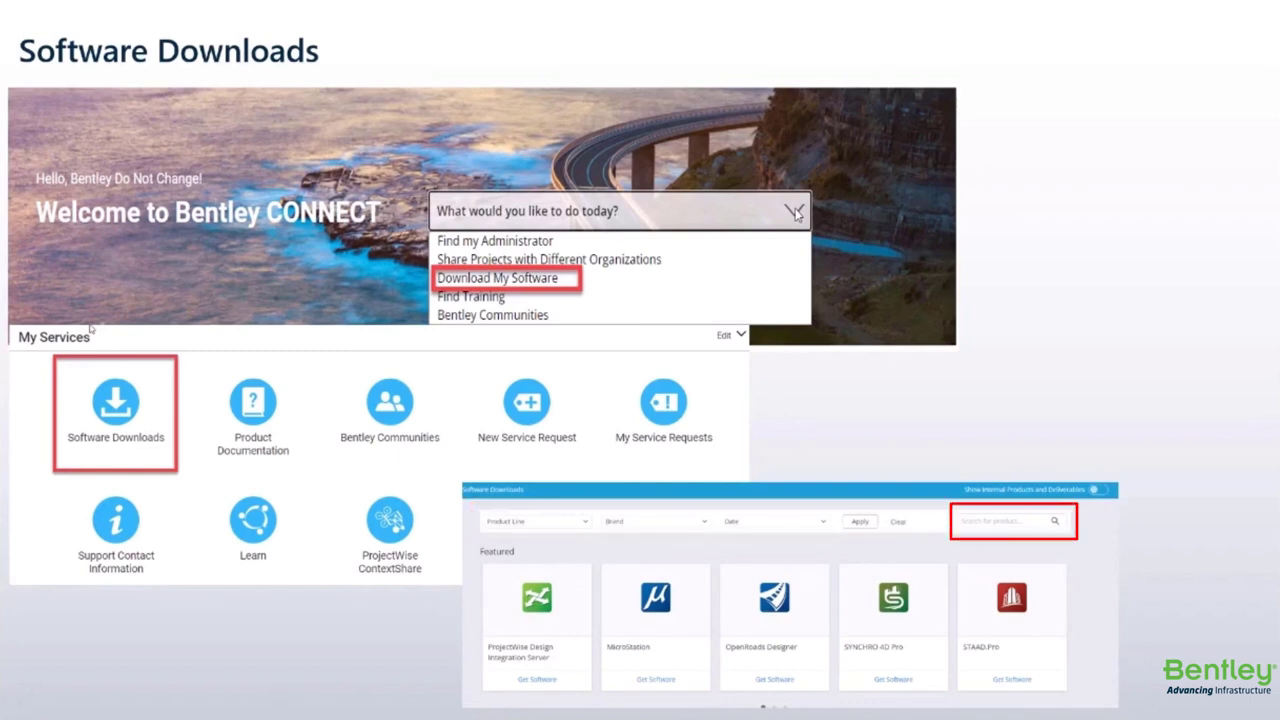